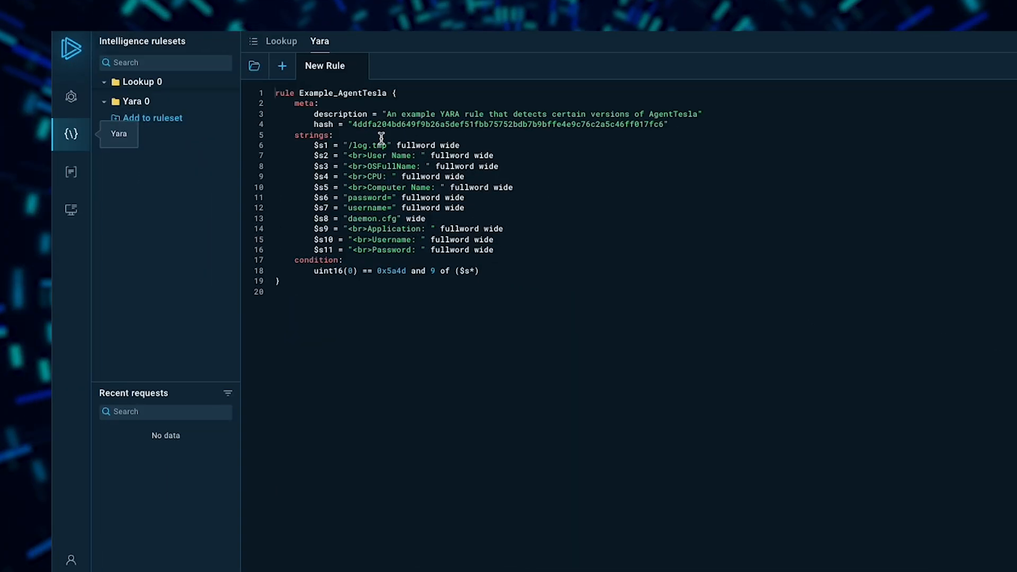
{"action": "mouse_move", "coordinate": [458, 176]}
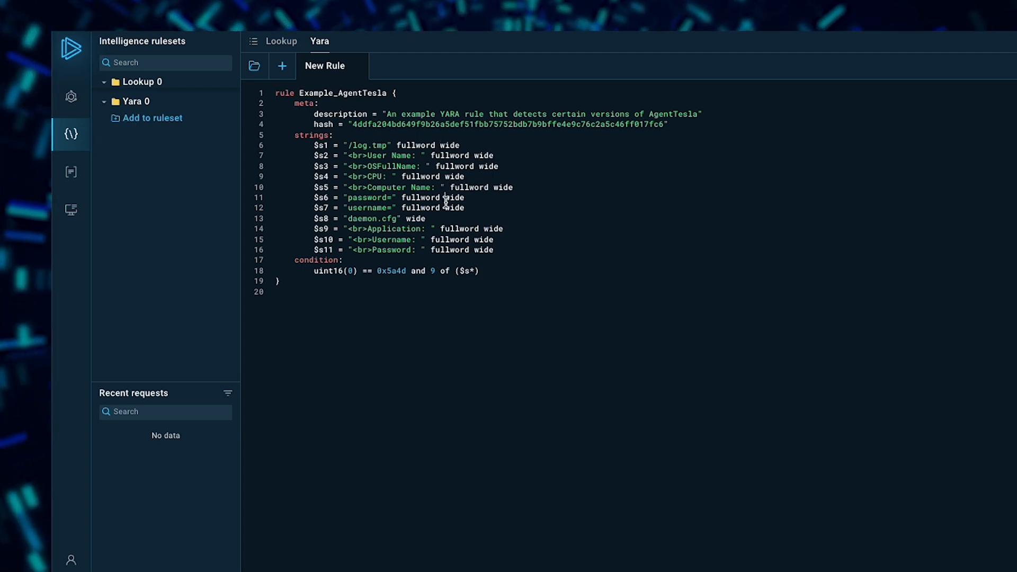
Run the example AgentTesla YARA rule scan, returning 268 matching files, with a second rule tab added
{"action": "left_click", "coordinate": [282, 66]}
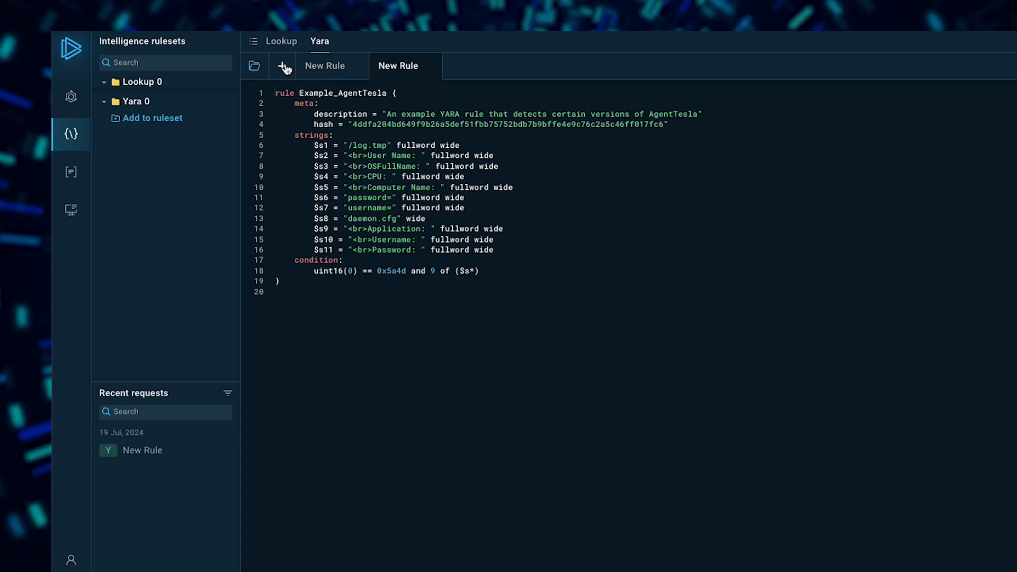
{"action": "left_click", "coordinate": [282, 66]}
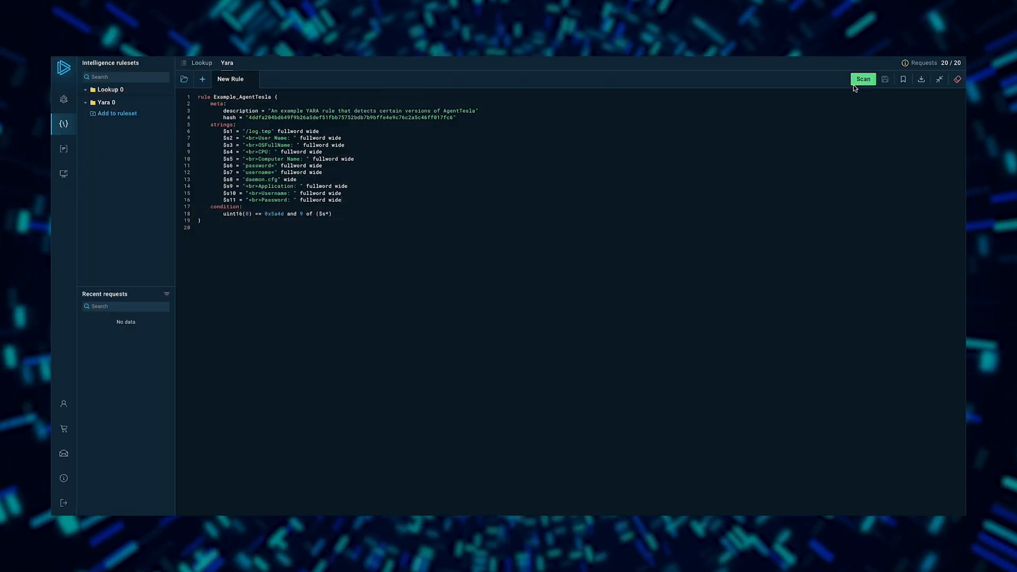
{"action": "left_click", "coordinate": [863, 78]}
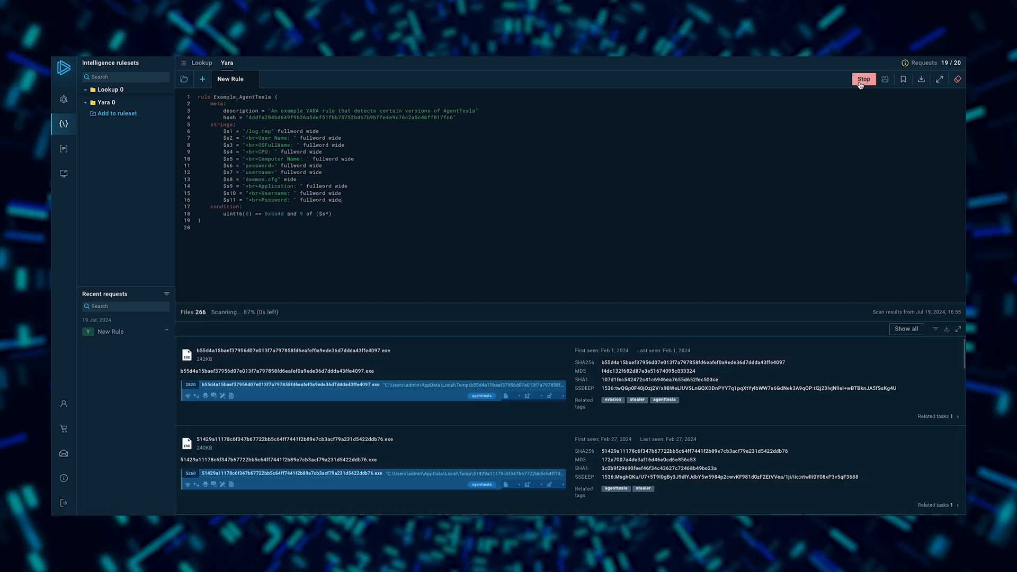
{"action": "left_click", "coordinate": [863, 78]}
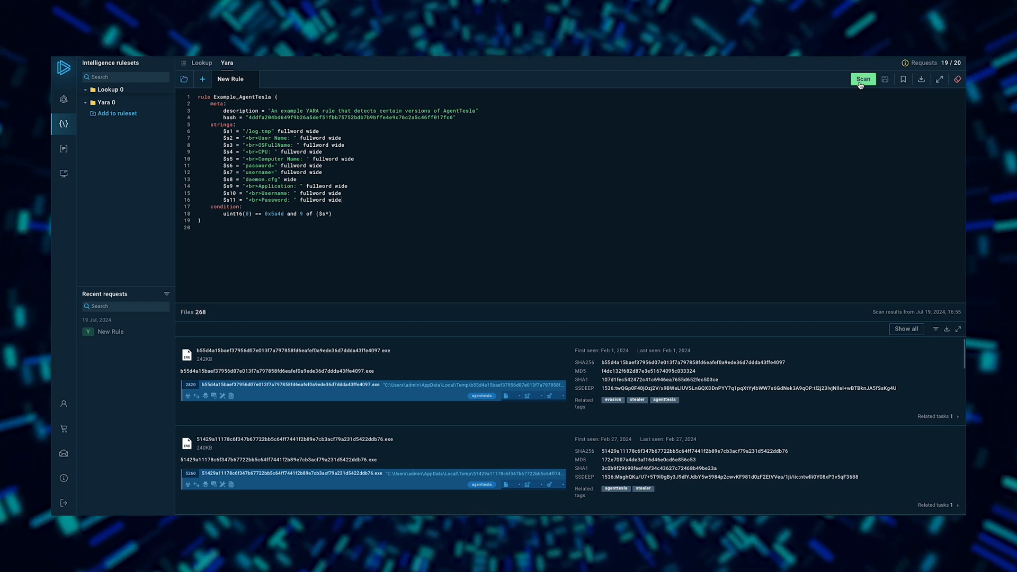
{"action": "left_click", "coordinate": [202, 78]}
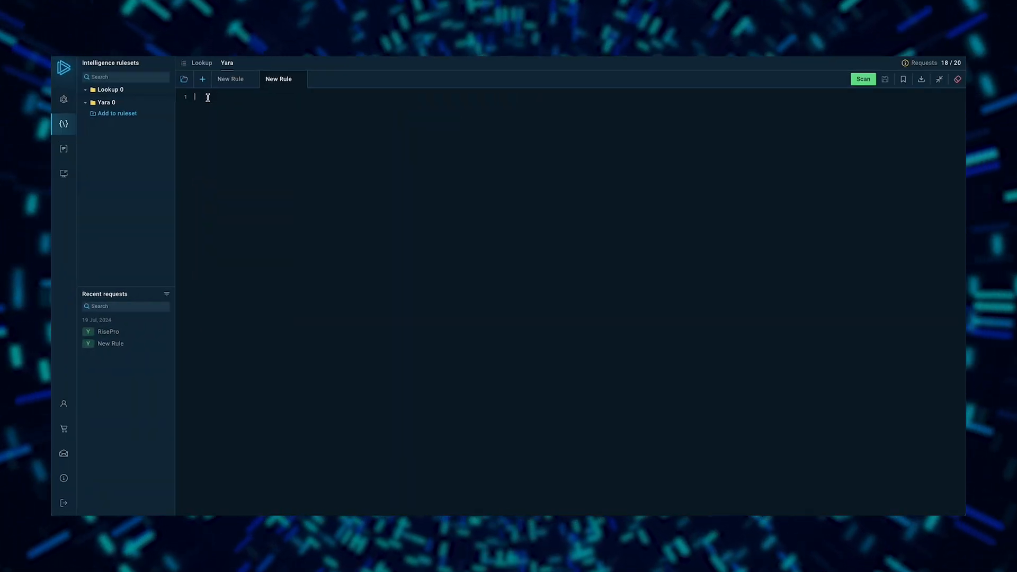
Paste the RisePro YARA rule into the second tab's editor and start its scan
{"action": "left_click", "coordinate": [108, 331]}
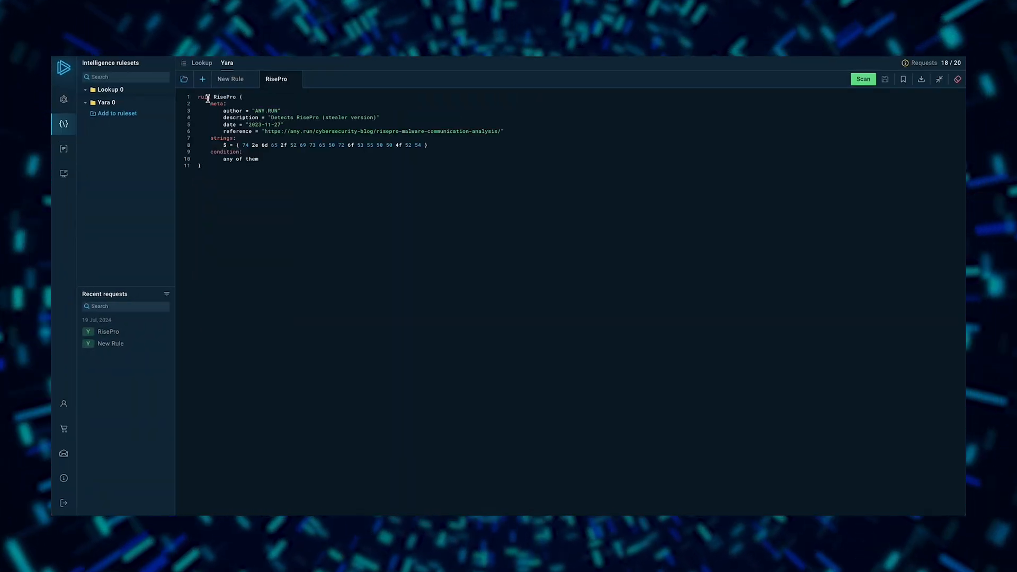
{"action": "left_click", "coordinate": [863, 79]}
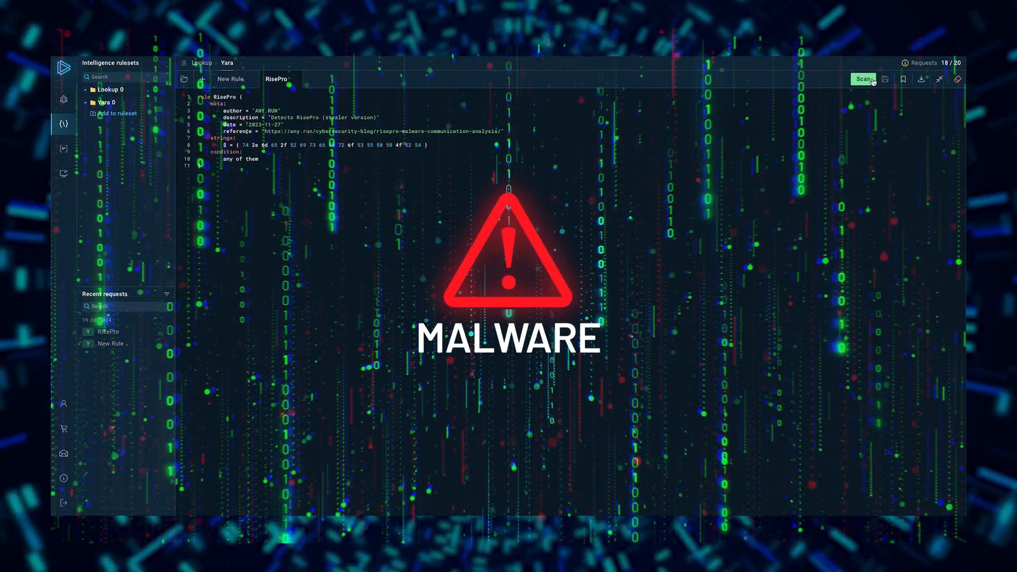
{"action": "left_click", "coordinate": [864, 79]}
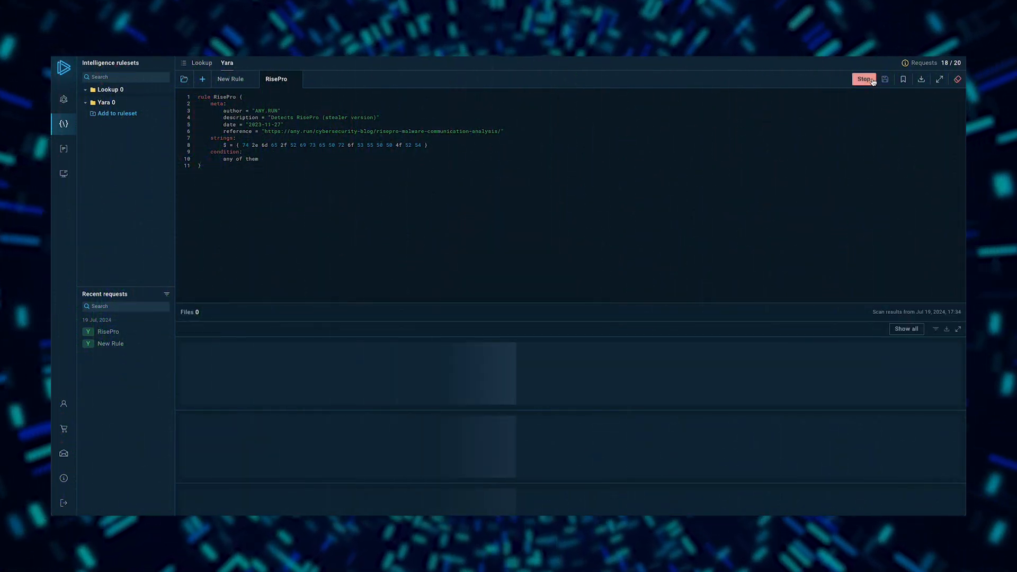
{"action": "mouse_move", "coordinate": [958, 373]}
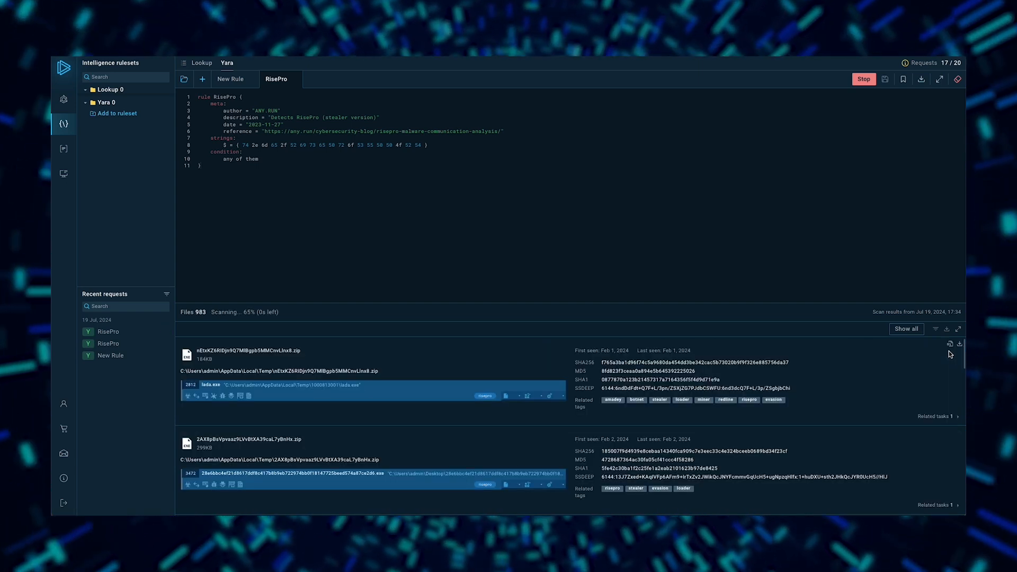
Let the RisePro scan finish at 986 matched files and browse down the results list of hashes and tags
{"action": "left_click", "coordinate": [864, 79]}
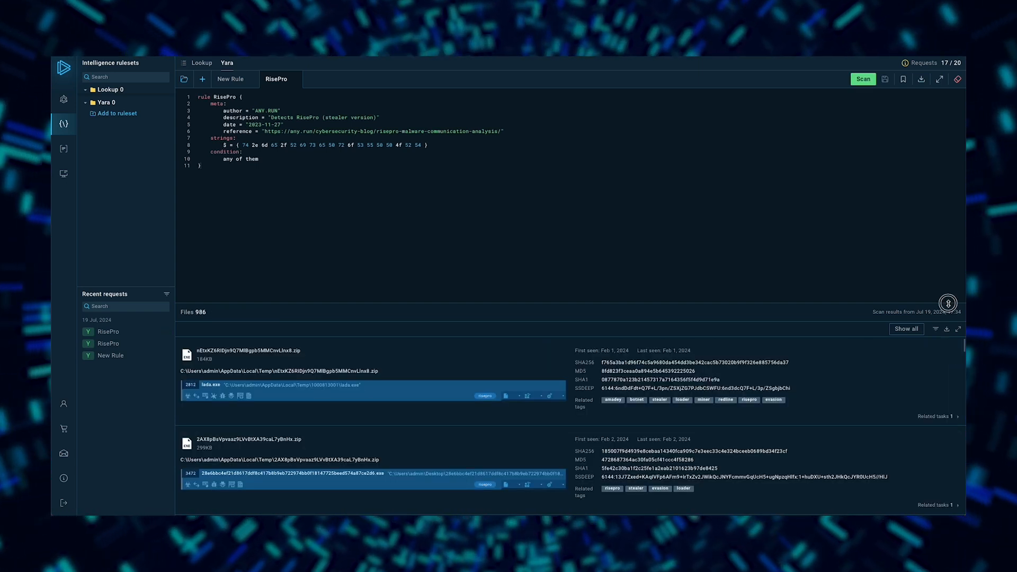
{"action": "scroll", "scroll_direction": "down", "scroll_amount": 3}
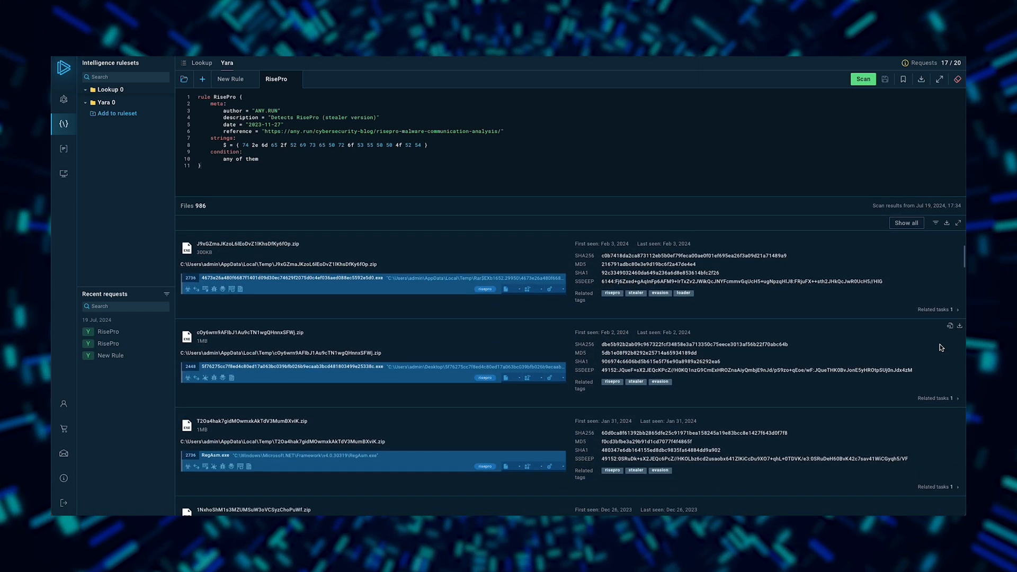
{"action": "scroll", "scroll_direction": "down", "scroll_amount": 3}
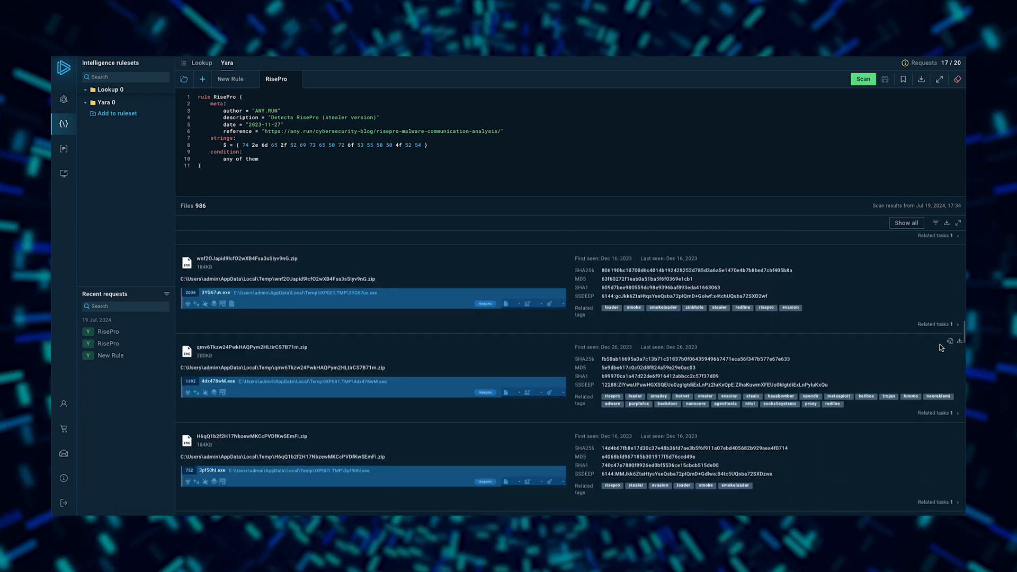
{"action": "scroll", "scroll_direction": "down", "scroll_amount": 3}
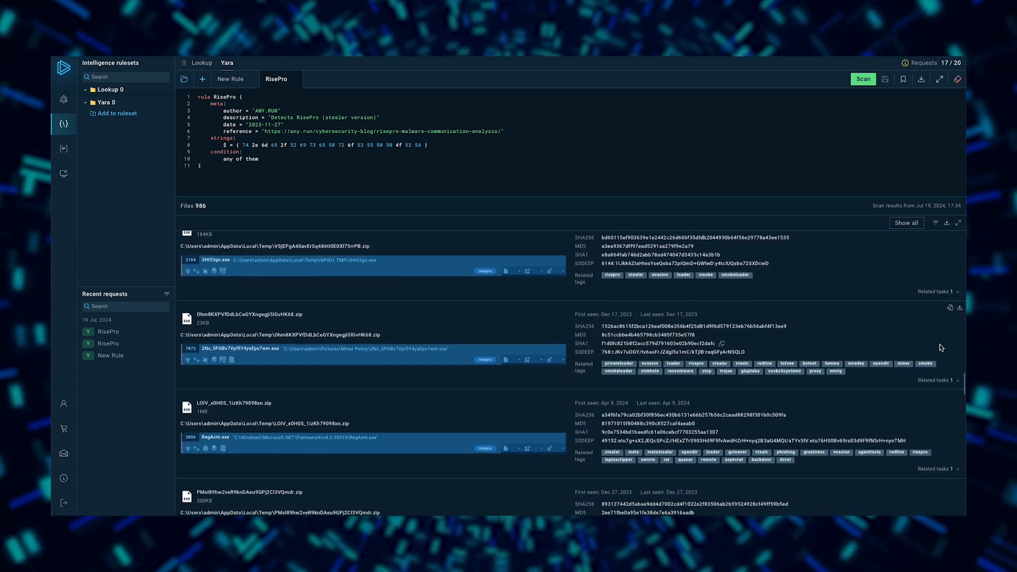
{"action": "scroll", "scroll_direction": "down", "scroll_amount": 3}
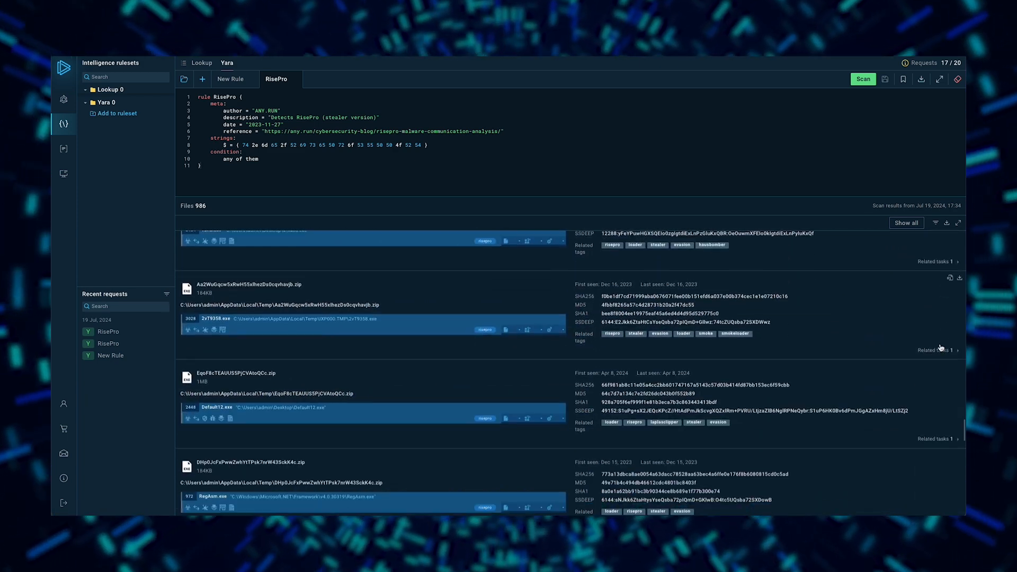
{"action": "scroll", "scroll_direction": "down", "scroll_amount": 3}
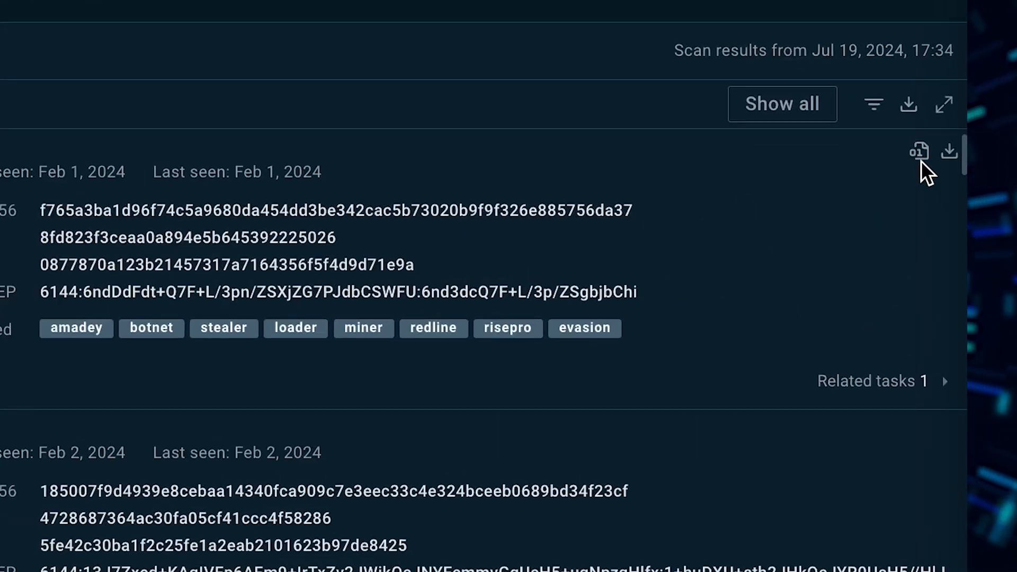
Show the static discovering window for the first matched ZIP, listing contents like passwords.txt and browser files
{"action": "left_click", "coordinate": [919, 152]}
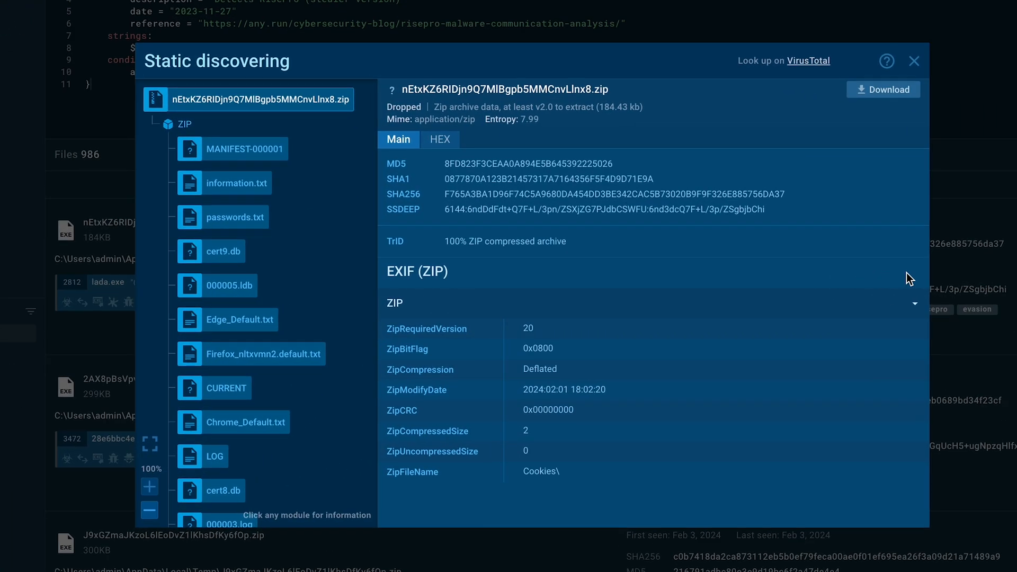
{"action": "scroll", "scroll_direction": "down", "scroll_amount": 3}
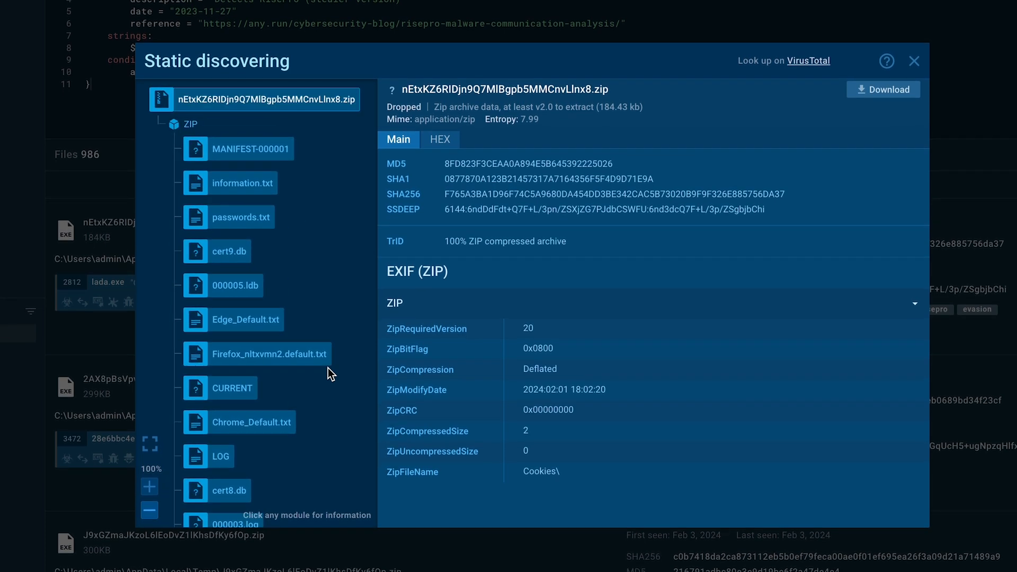
{"action": "mouse_move", "coordinate": [883, 500]}
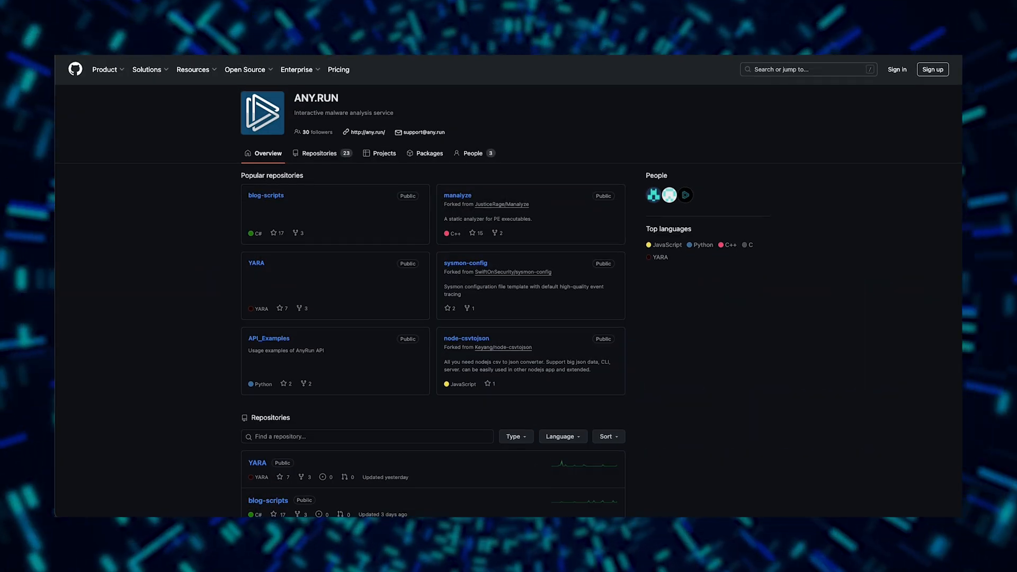
{"action": "mouse_move", "coordinate": [254, 265]}
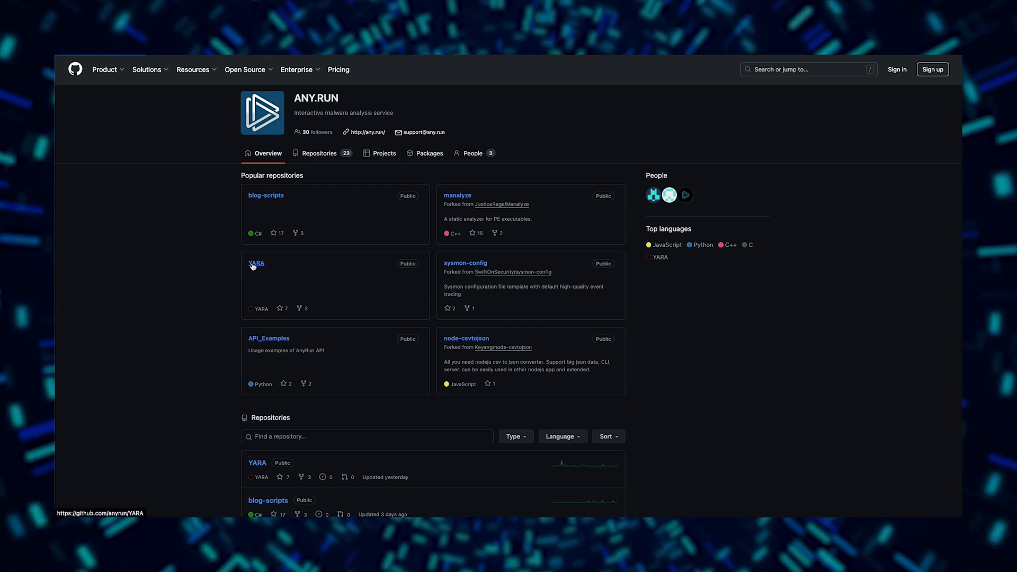
Browse ANY.RUN's public YARA repository on GitHub and view its RisePro.yar rule file
{"action": "left_click", "coordinate": [255, 262]}
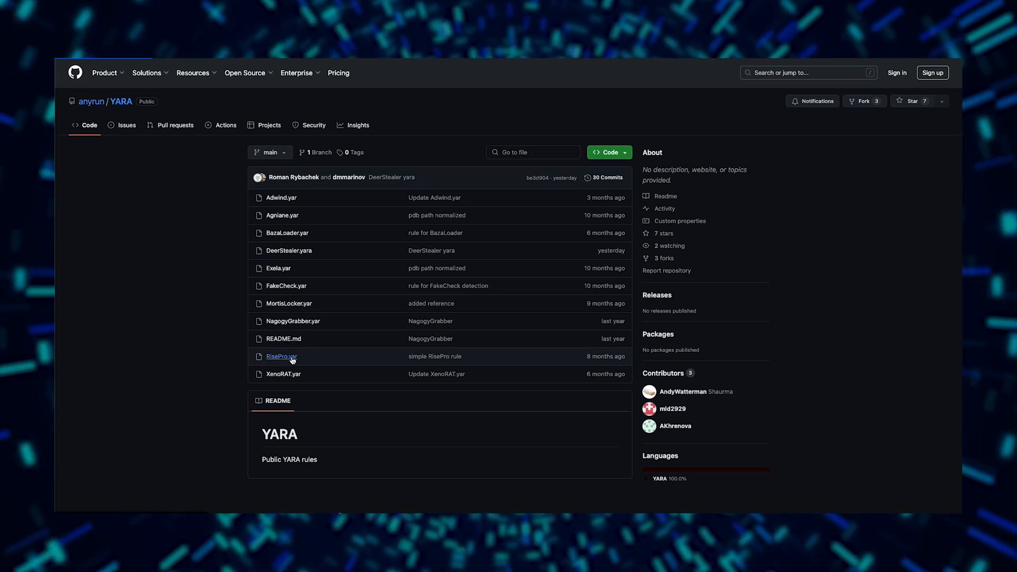
{"action": "left_click", "coordinate": [282, 356]}
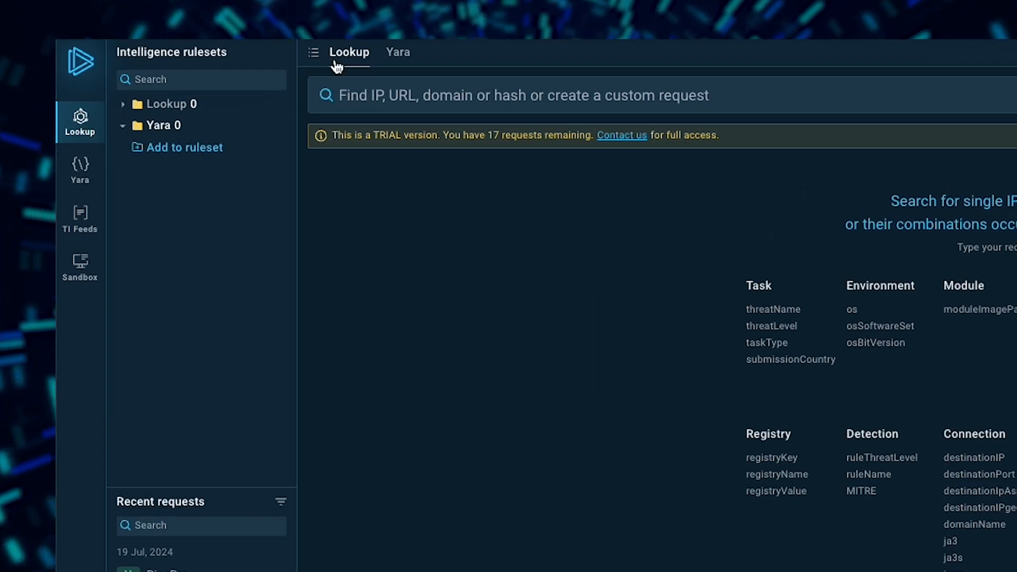
Switch from the Lookup page back to the Yara search showing the example AgentTesla rule
{"action": "left_click", "coordinate": [398, 53]}
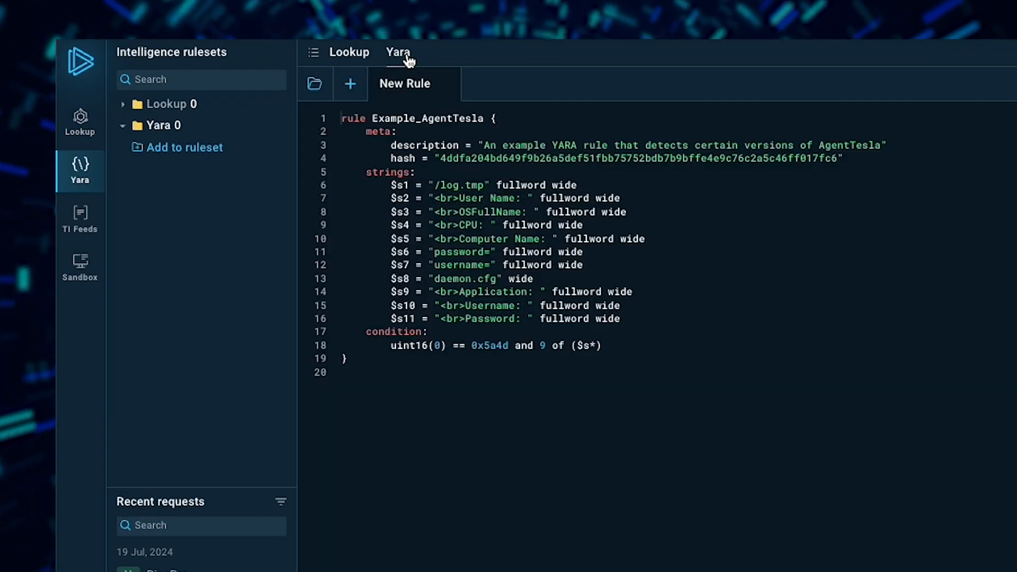